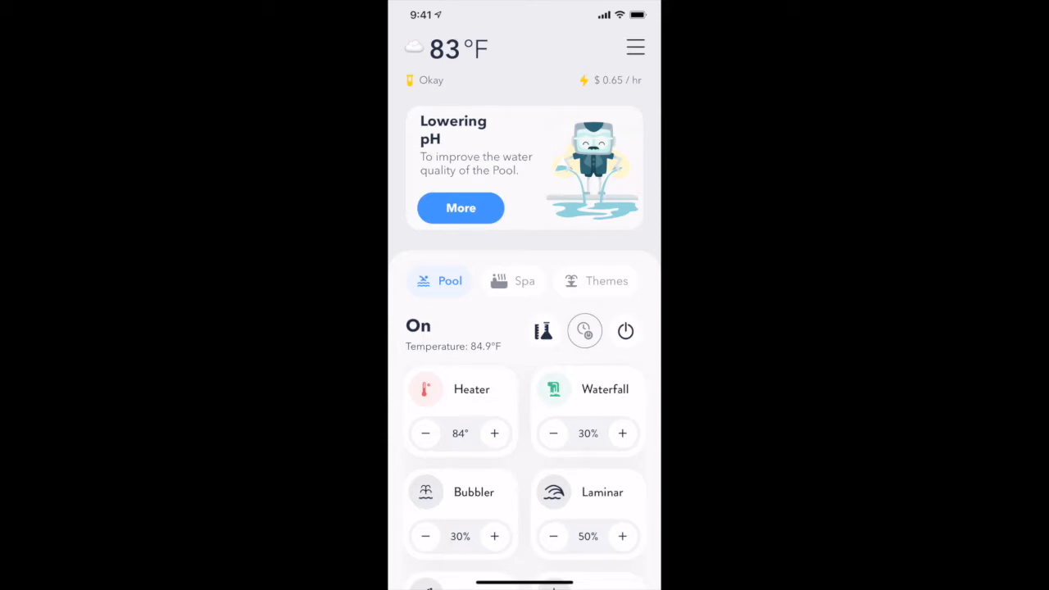
Step: Go from the pool dashboard to the Water Quality page with pH and ORP history charts
click(636, 46)
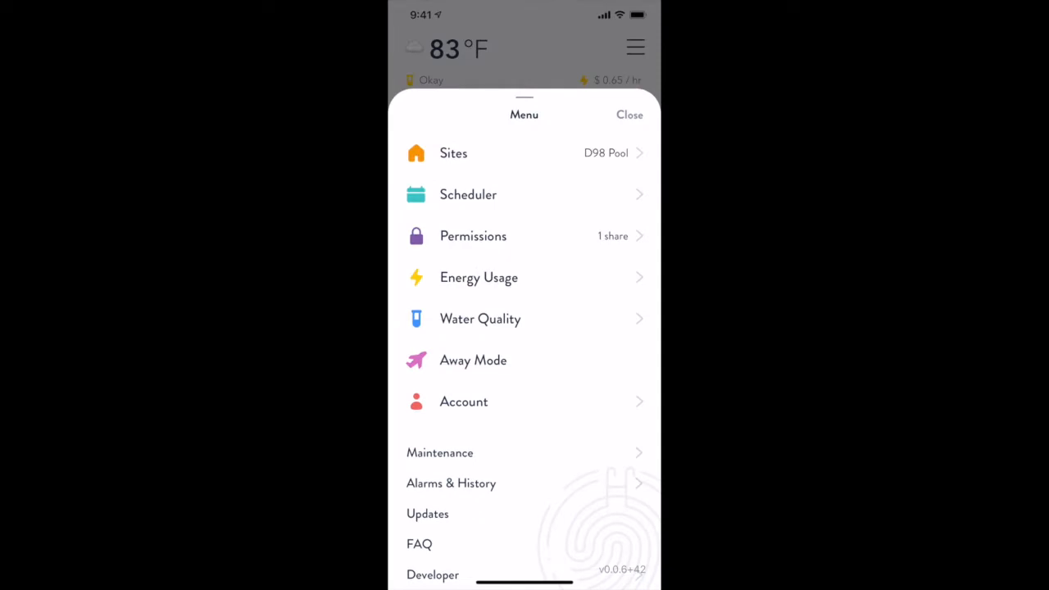
click(480, 318)
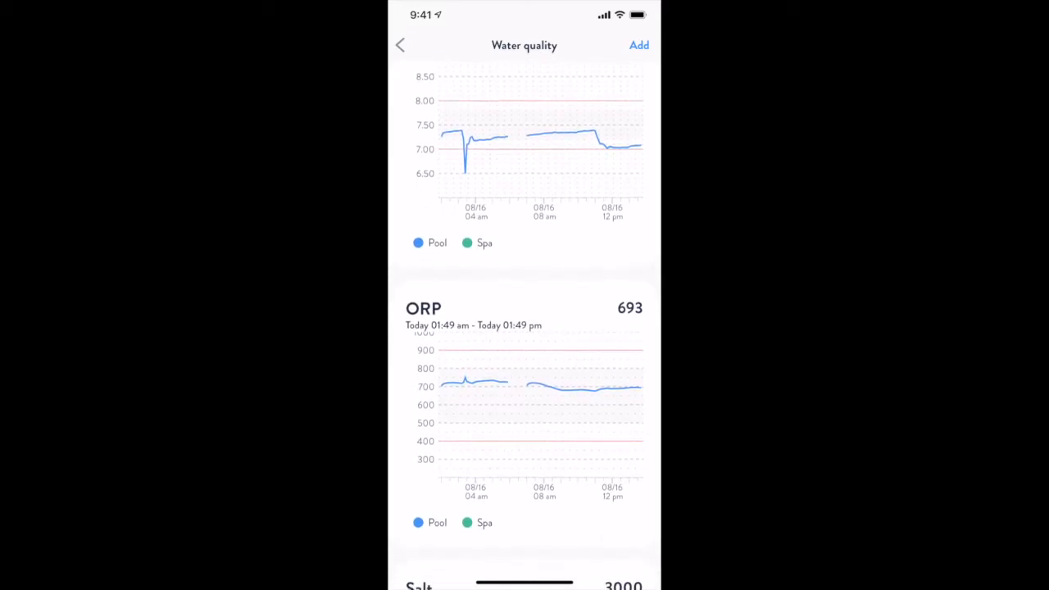
Step: Scroll down through the ORP chart to the Salt history chart reading 3000
scroll(down, 3)
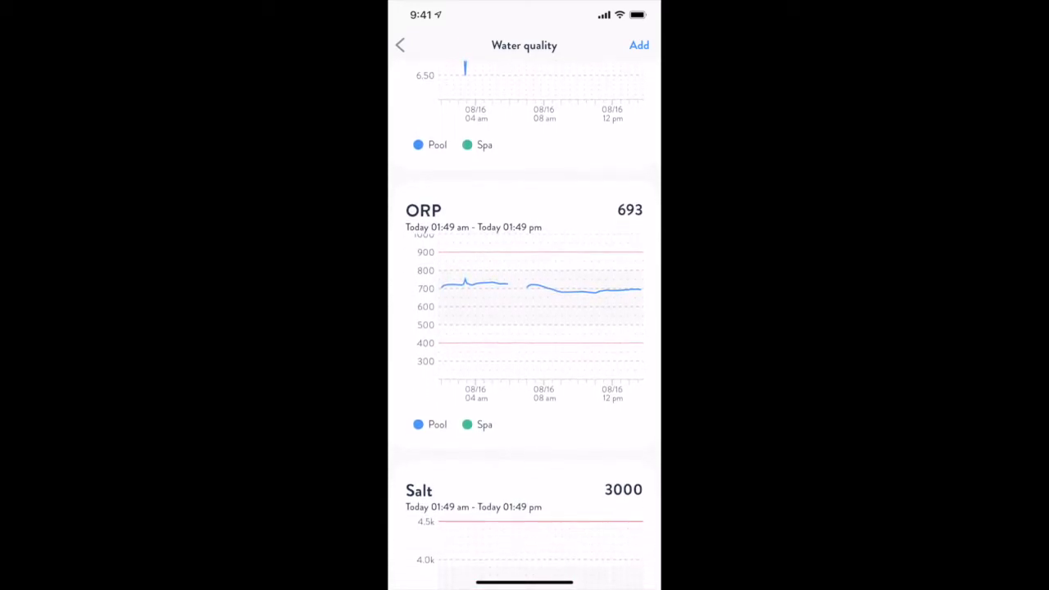
scroll(down, 3)
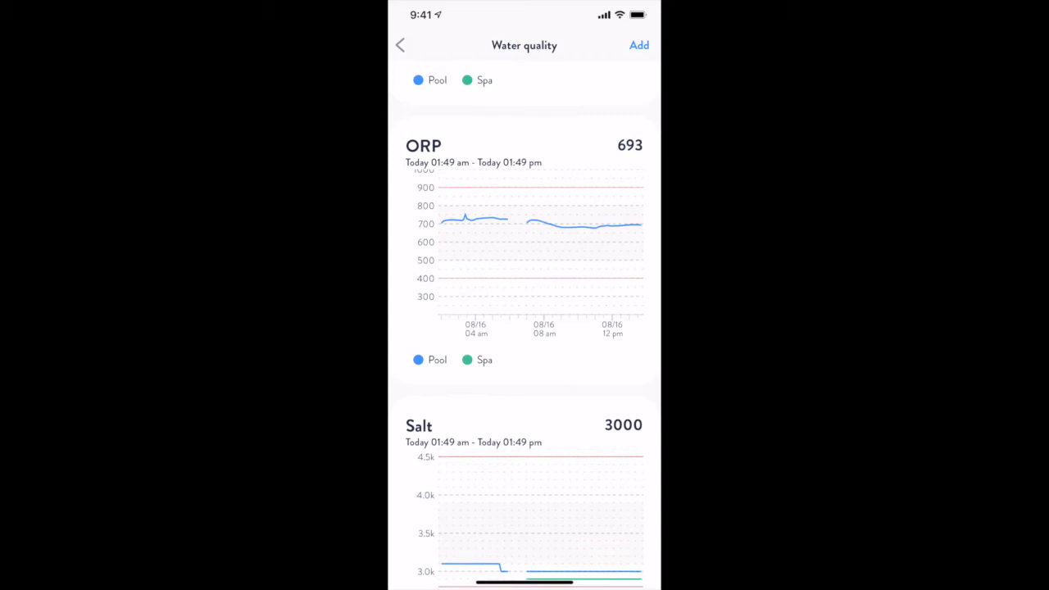
scroll(down, 3)
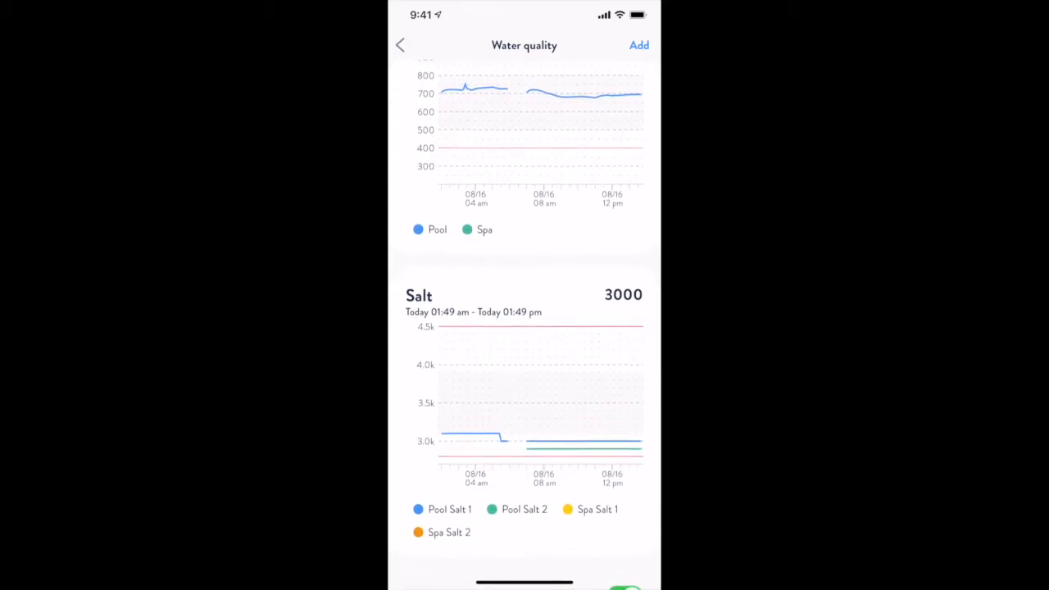
scroll(down, 3)
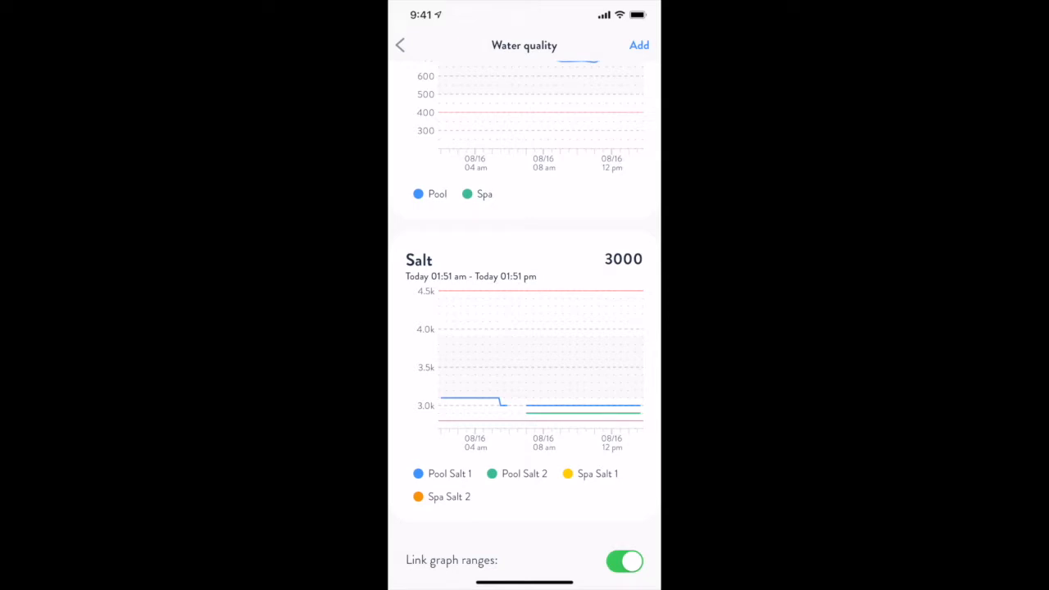
scroll(down, 3)
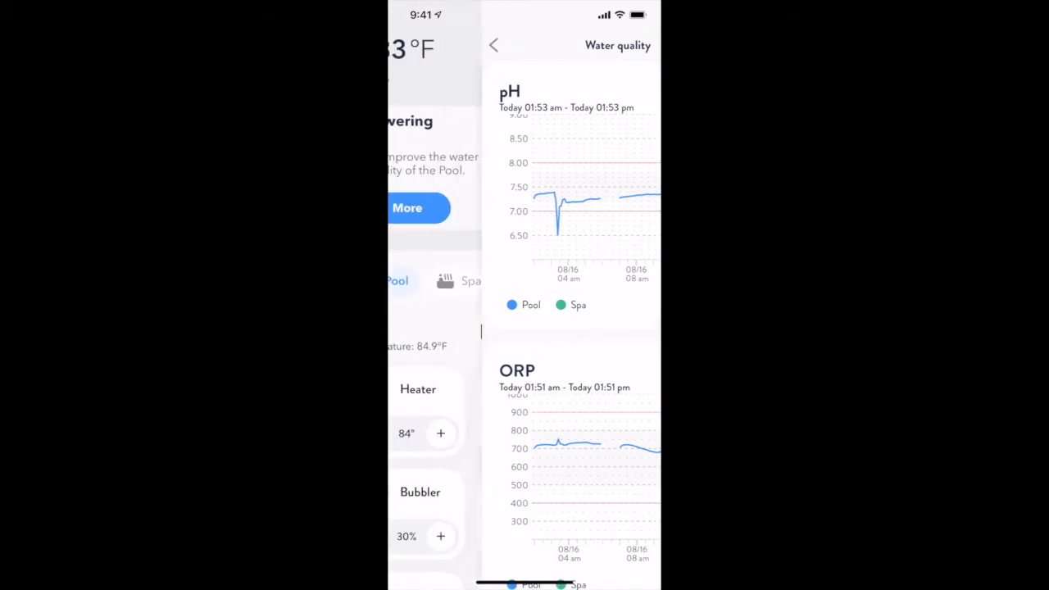
click(494, 45)
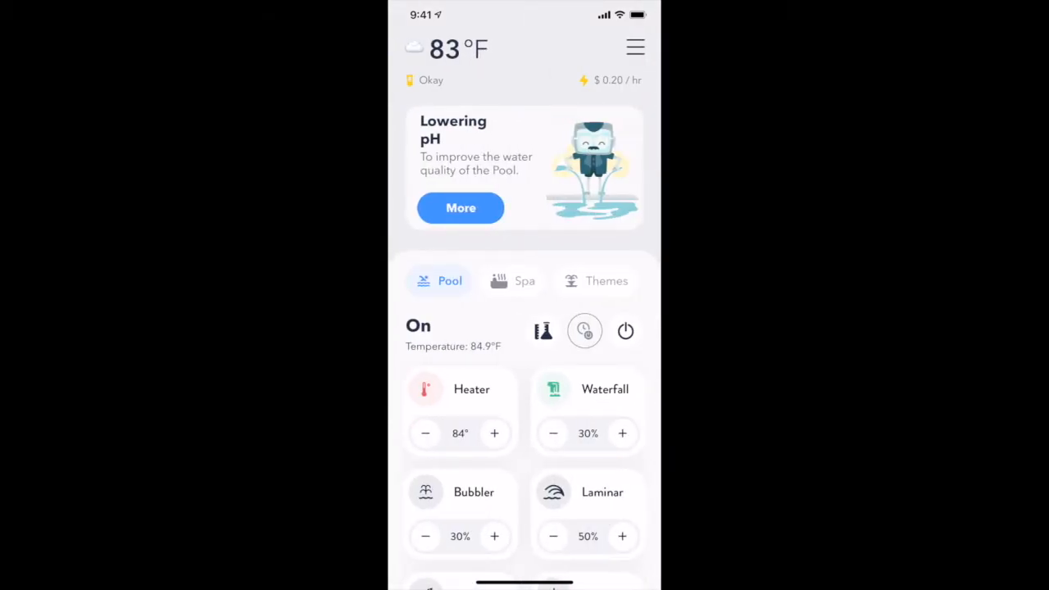
click(544, 331)
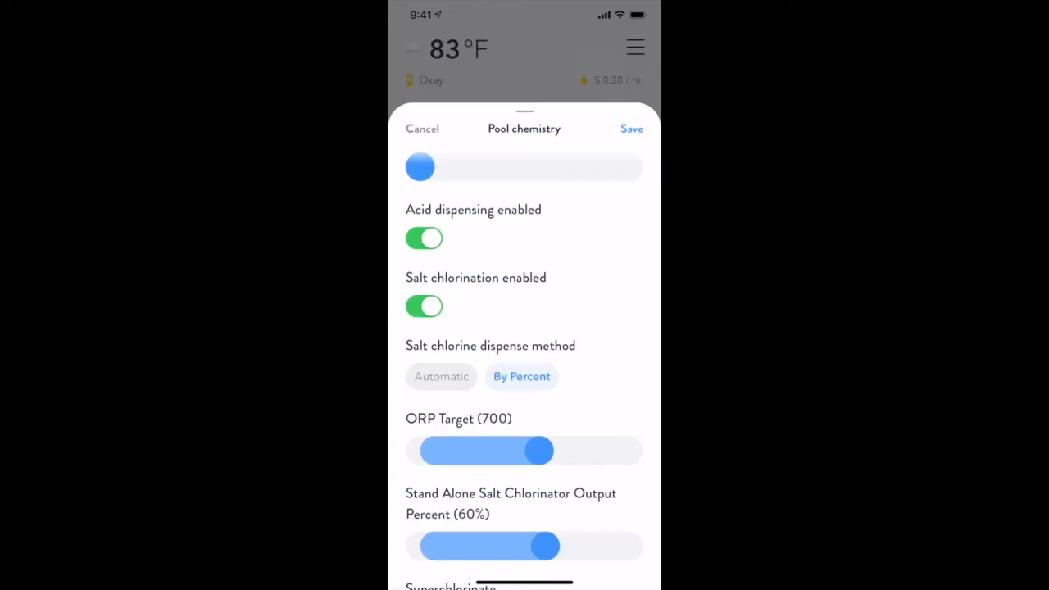
click(423, 127)
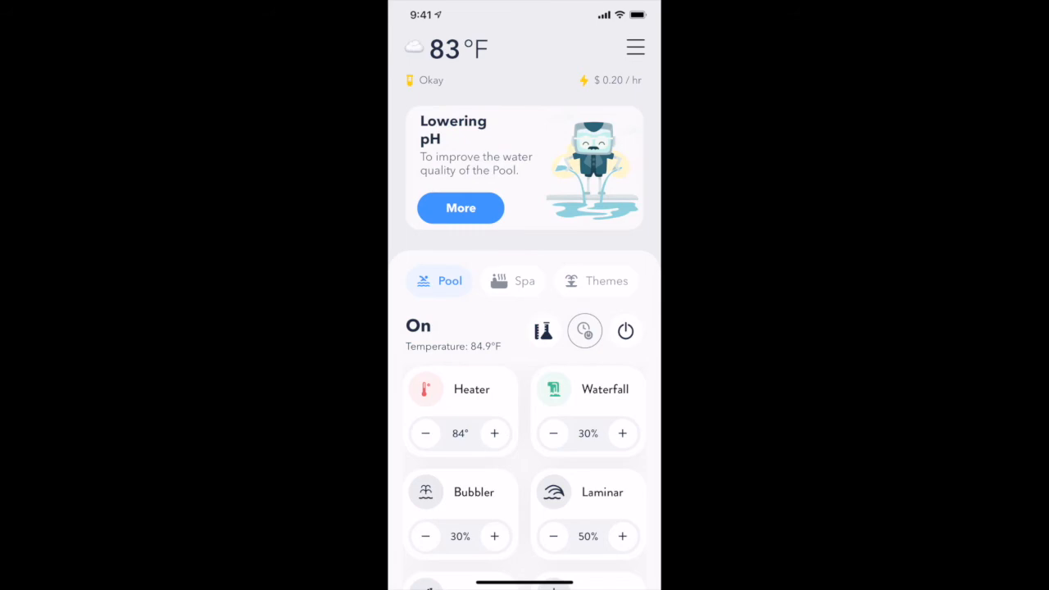